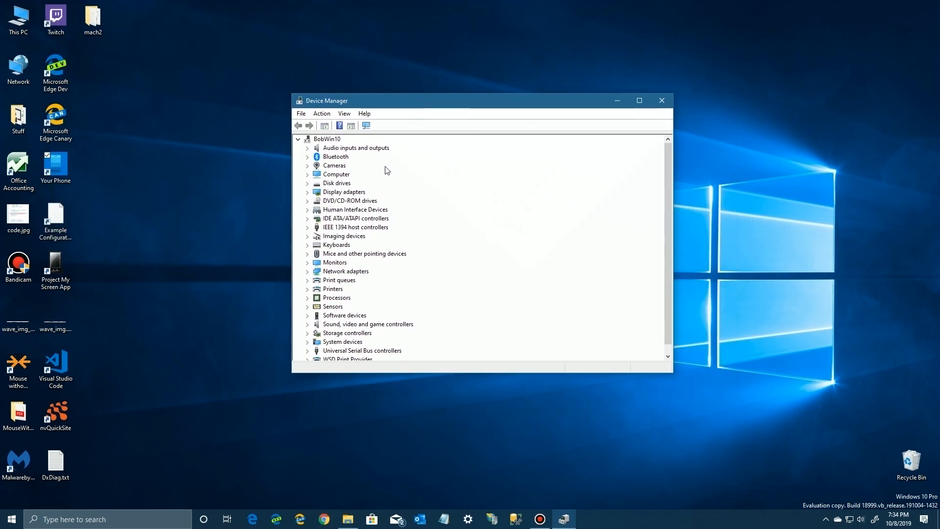
- Expand Bluetooth in Device Manager to list the Broadcom BCM20702 adapter and enumerators
click(335, 156)
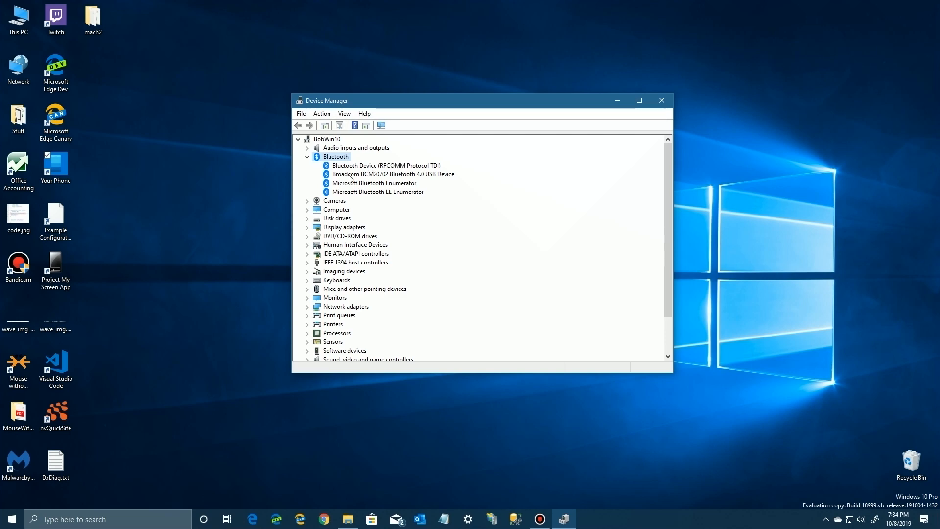
click(394, 173)
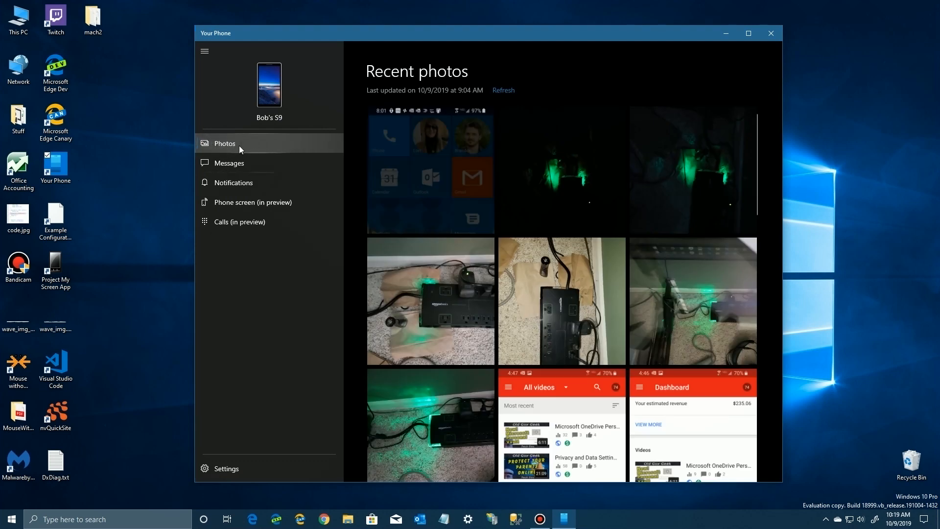
- Browse the phone's recent messages and notifications in Your Phone, then the Calls section
click(229, 163)
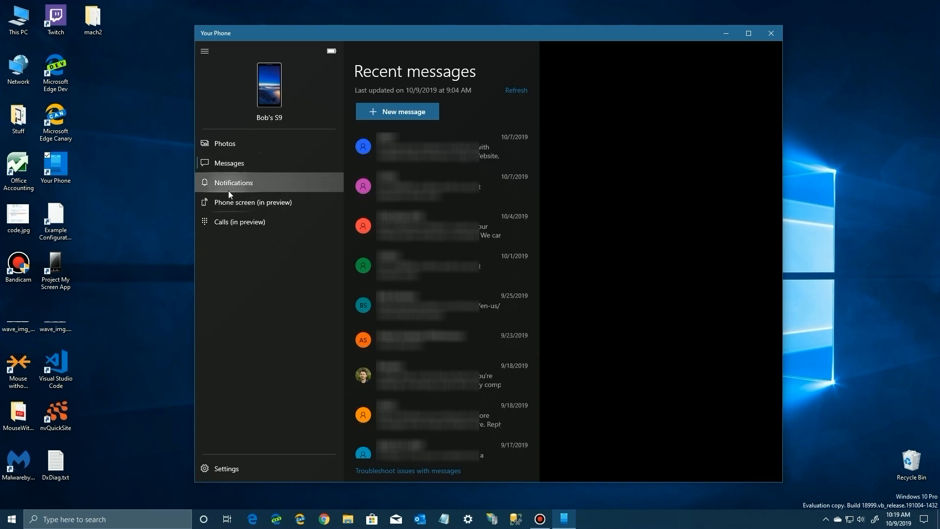
click(234, 182)
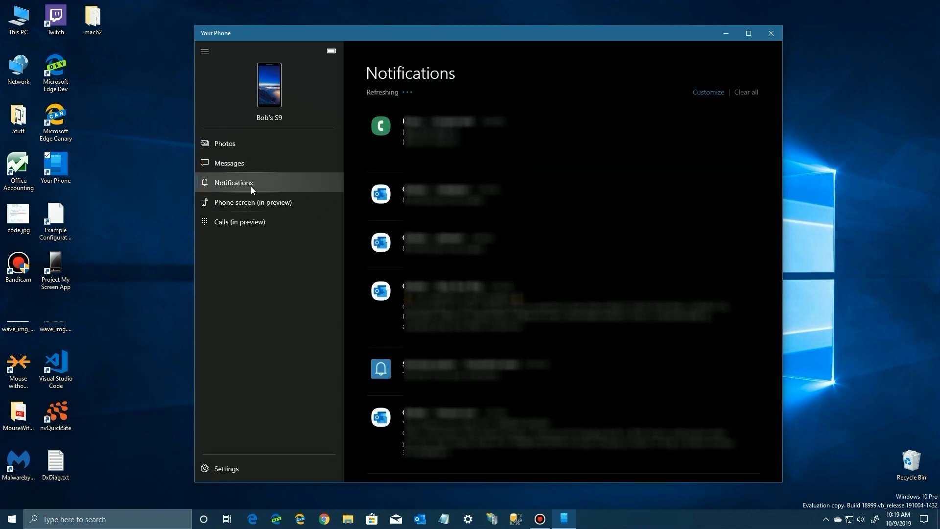
mouse_move(230, 209)
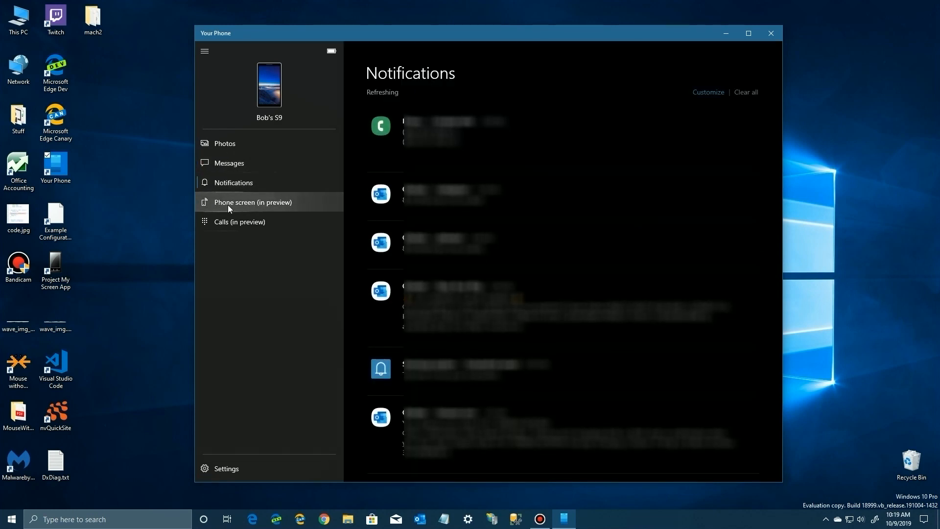
mouse_move(220, 203)
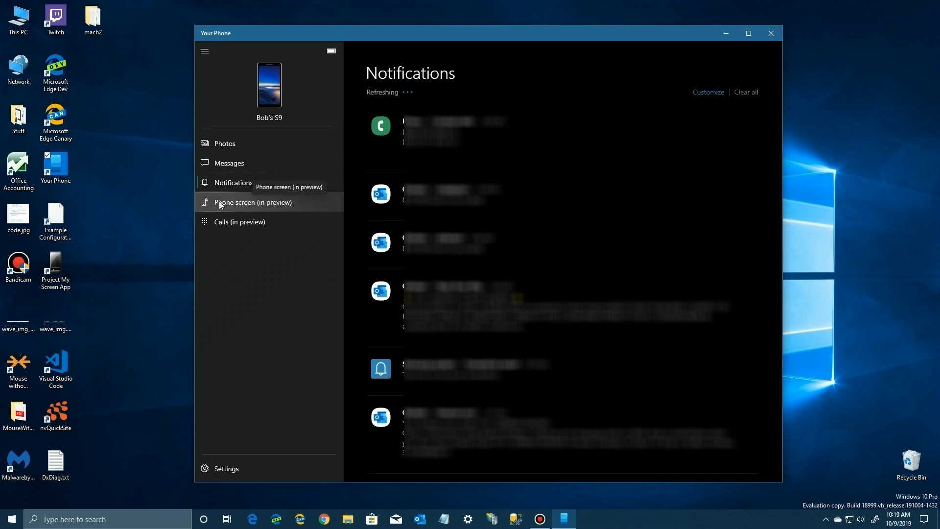
mouse_move(291, 204)
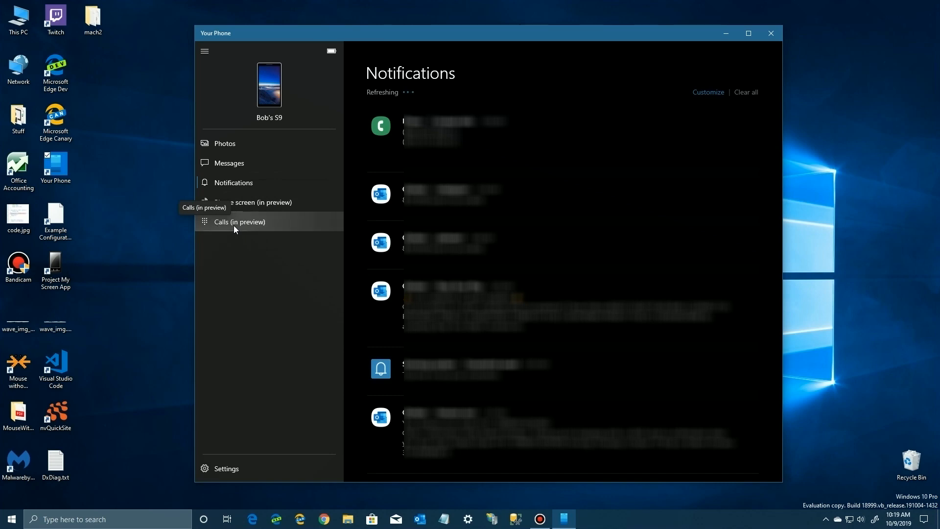
click(239, 221)
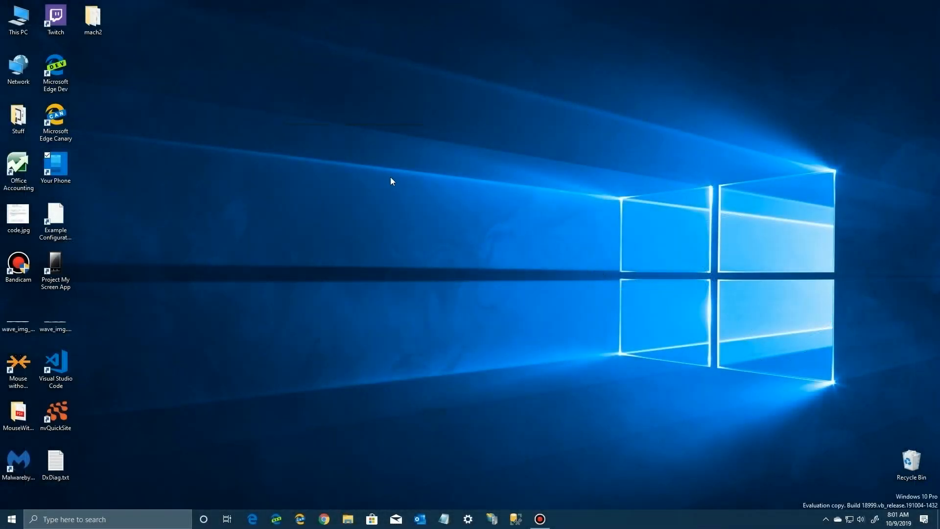
- Launch Your Phone from its desktop shortcut to reach the Calls page
click(55, 164)
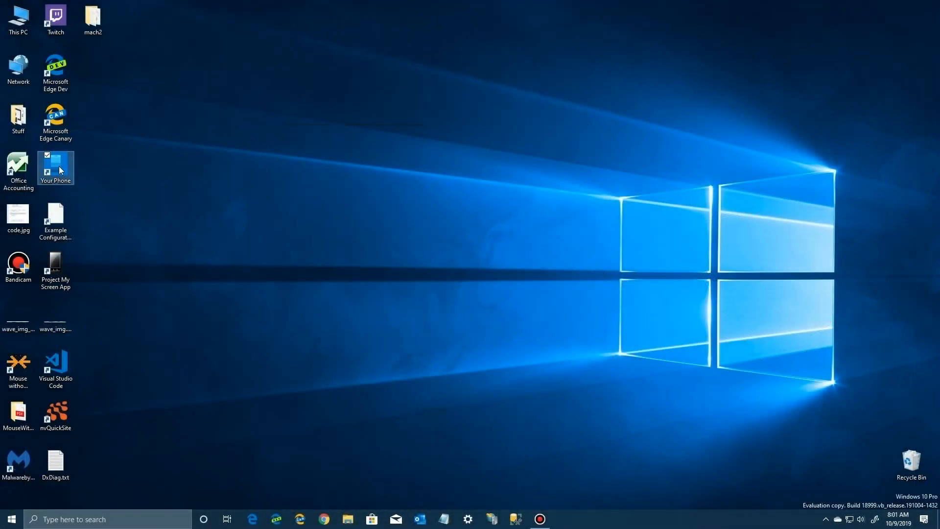
double_click(55, 165)
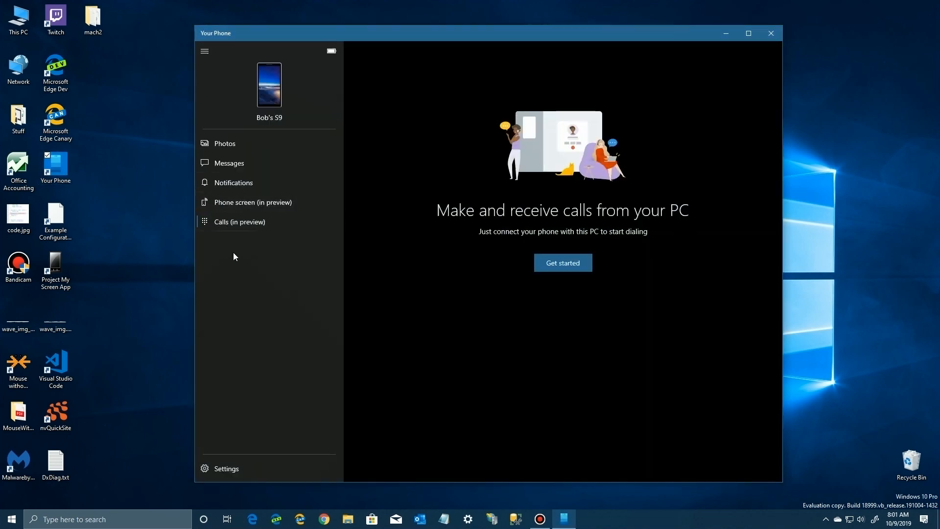
mouse_move(238, 226)
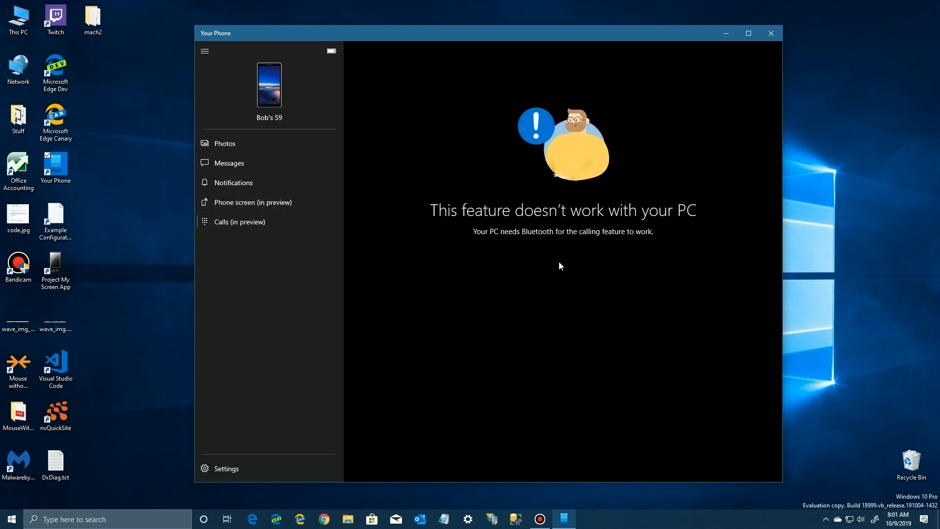
mouse_move(545, 241)
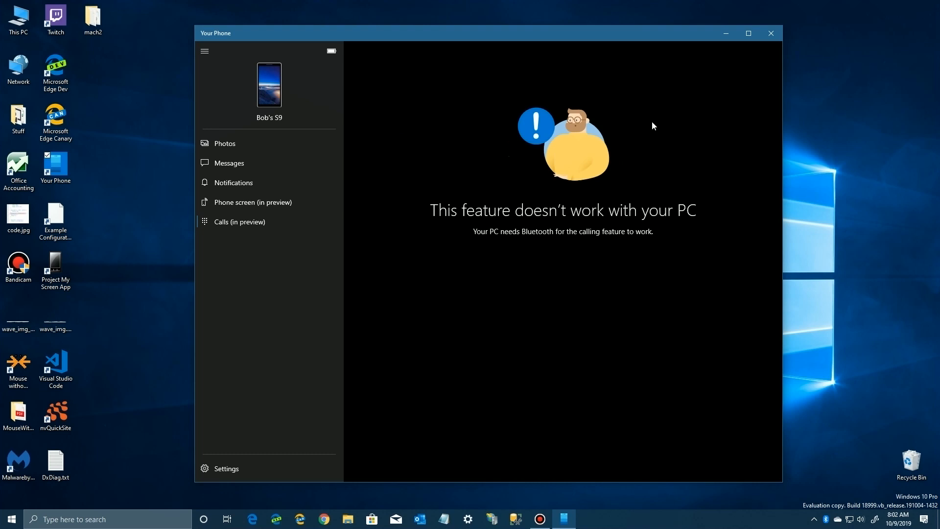
- Restart Your Phone from its desktop shortcut and run the calls Setup
click(771, 32)
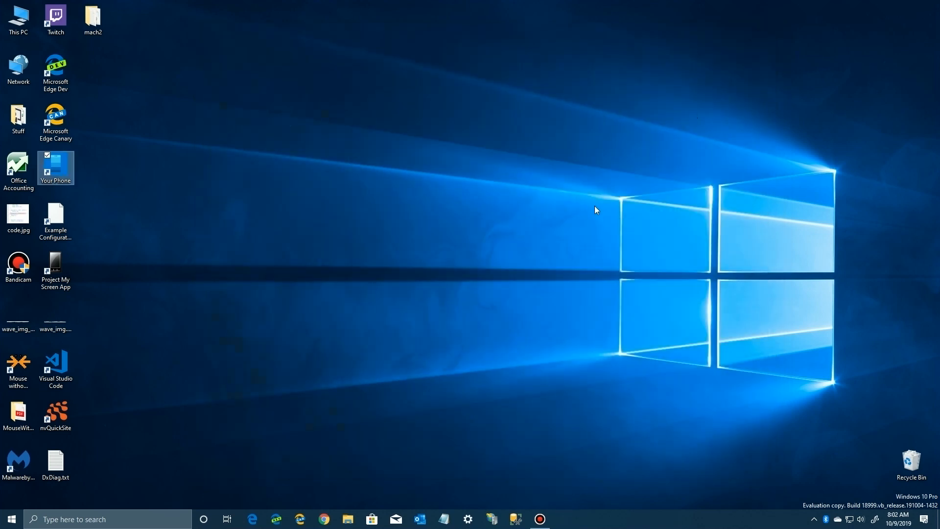
mouse_move(72, 172)
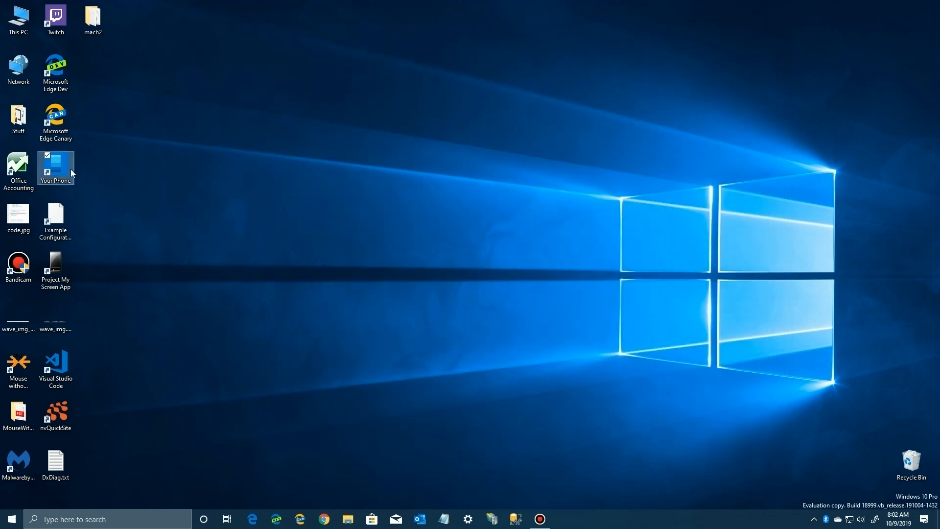
double_click(55, 164)
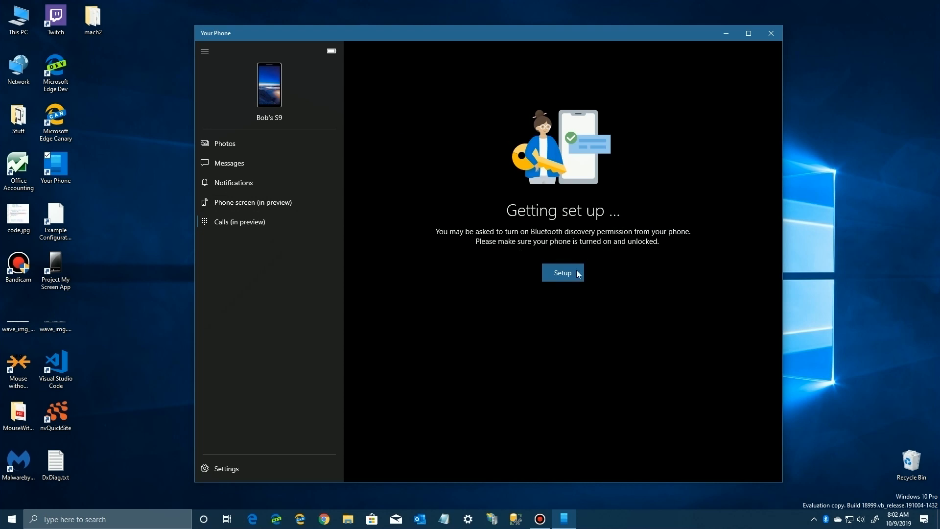
click(563, 272)
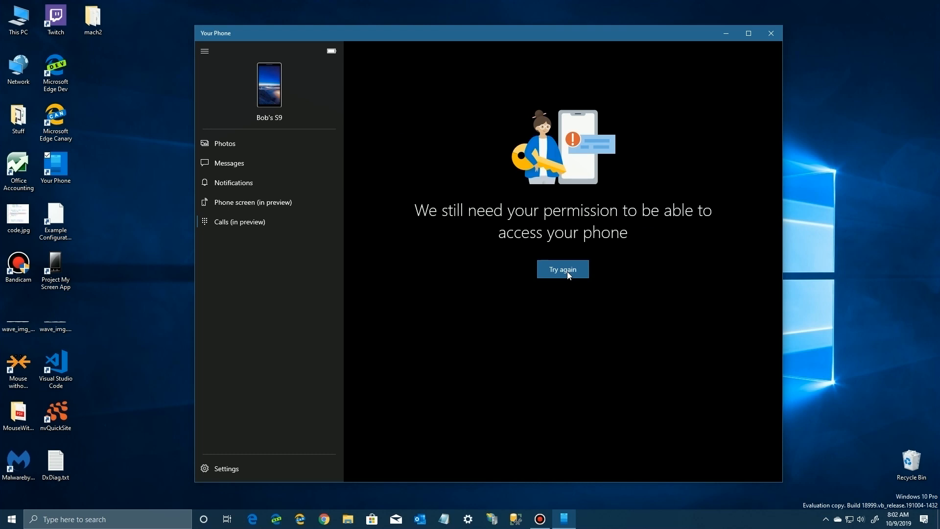
- Retry calls setup and allow the phone to be visible via Bluetooth for 120 seconds
click(563, 269)
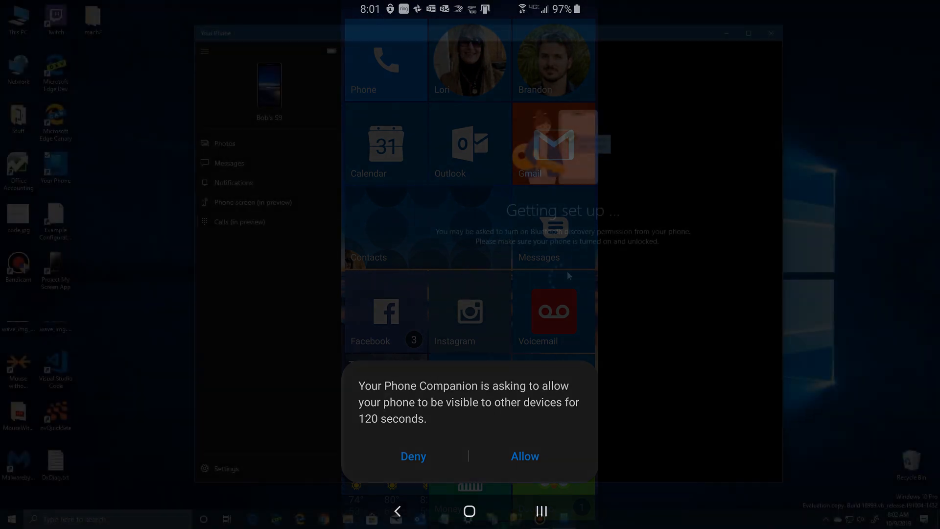
click(525, 456)
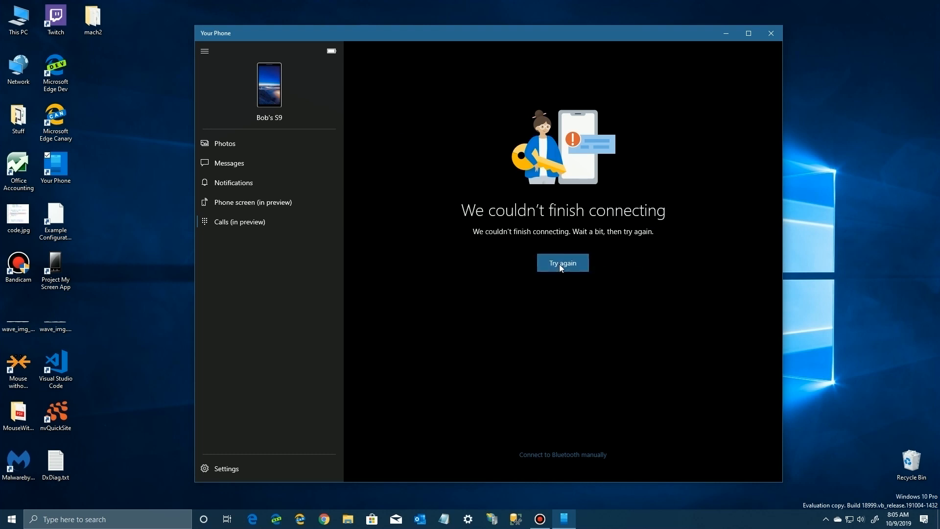
mouse_move(424, 273)
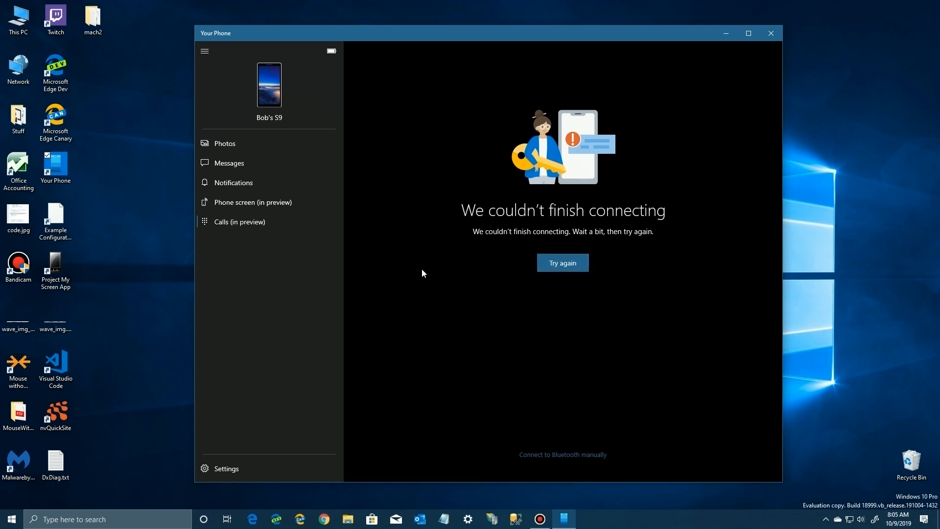
mouse_move(406, 267)
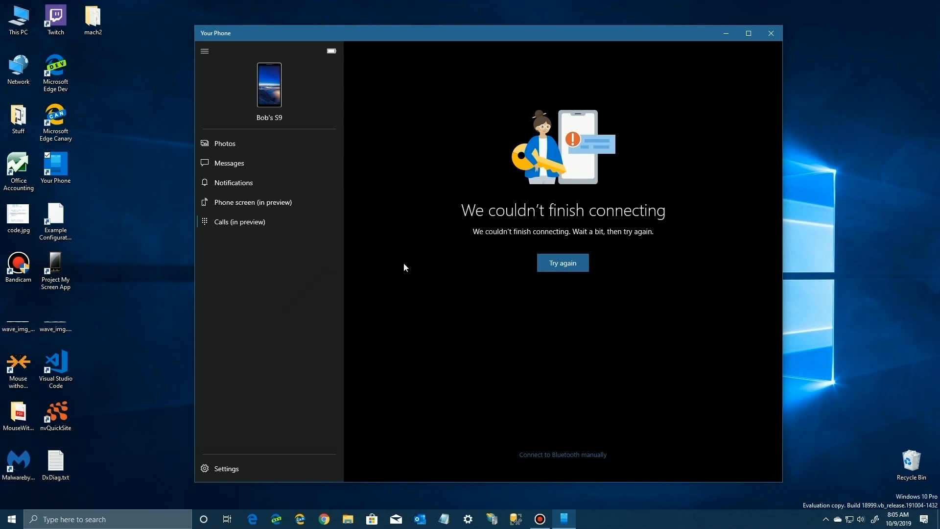
mouse_move(816, 37)
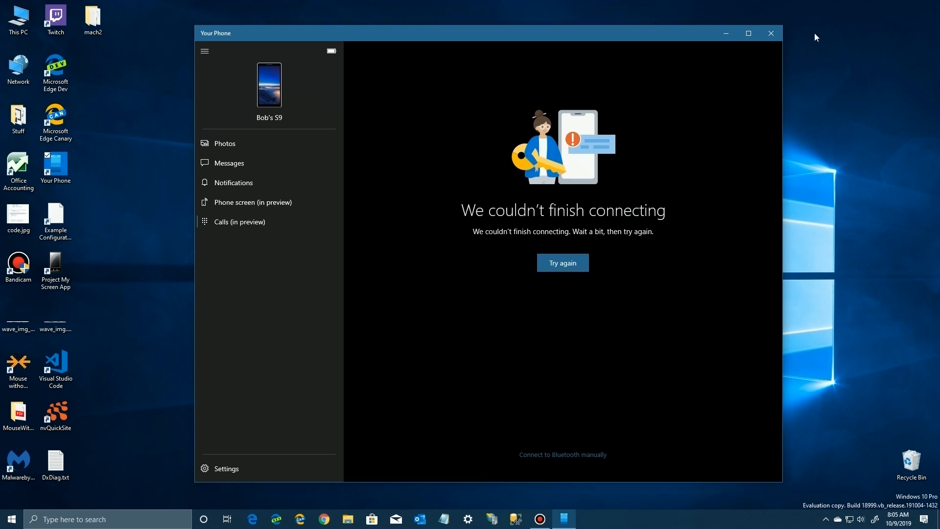
- Close Your Phone after the failed connection and relaunch it from the desktop shortcut
click(770, 33)
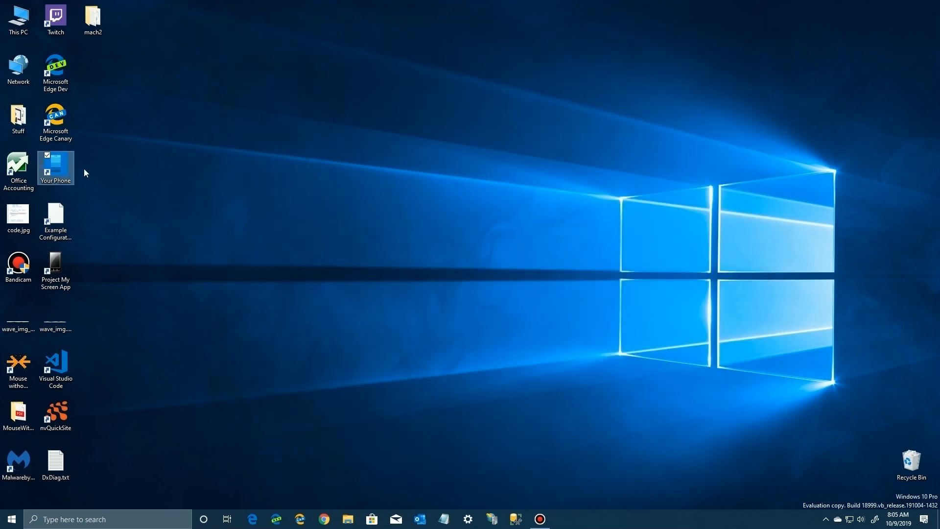
double_click(55, 165)
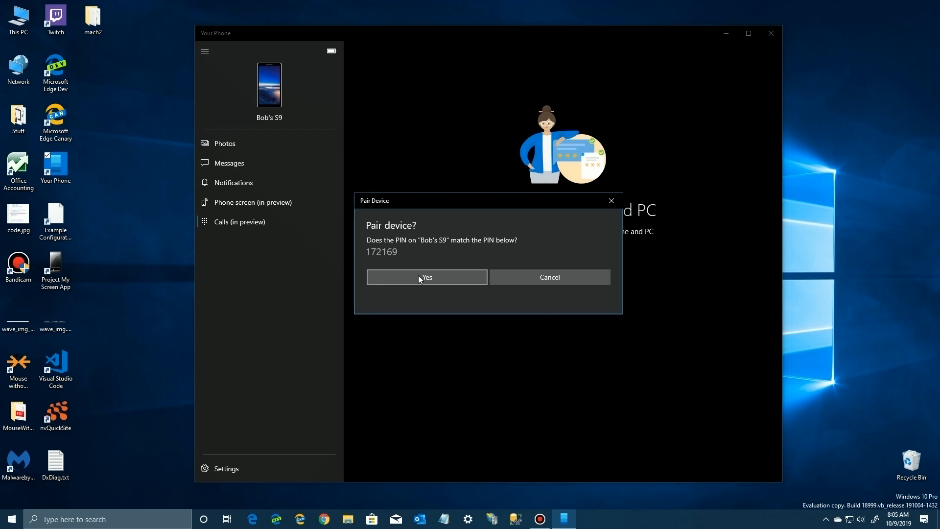
- Confirm the matching PIN to pair Bob's S9, then close the pairing message
click(427, 277)
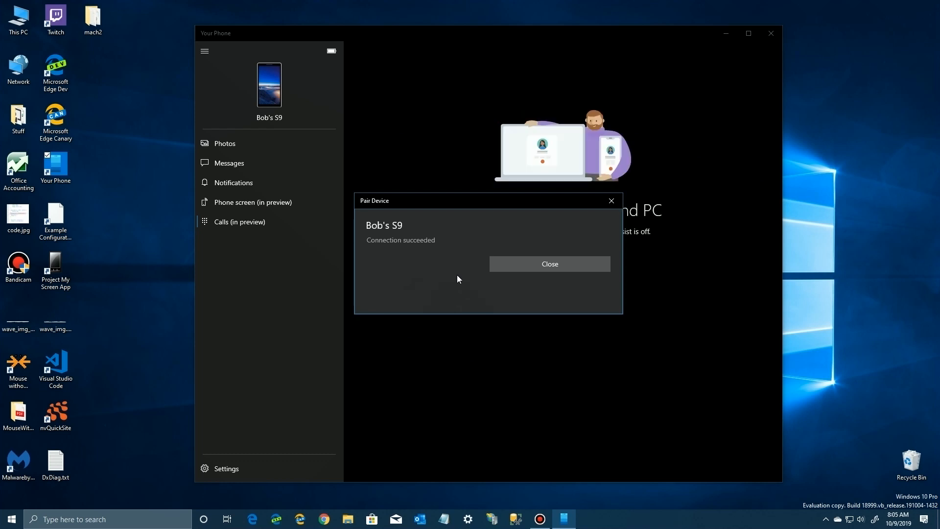
click(550, 263)
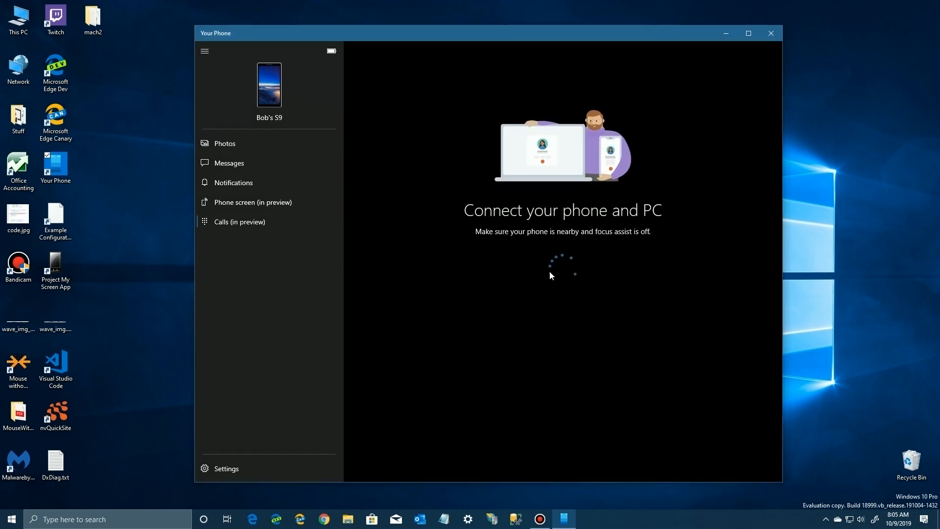
mouse_move(463, 334)
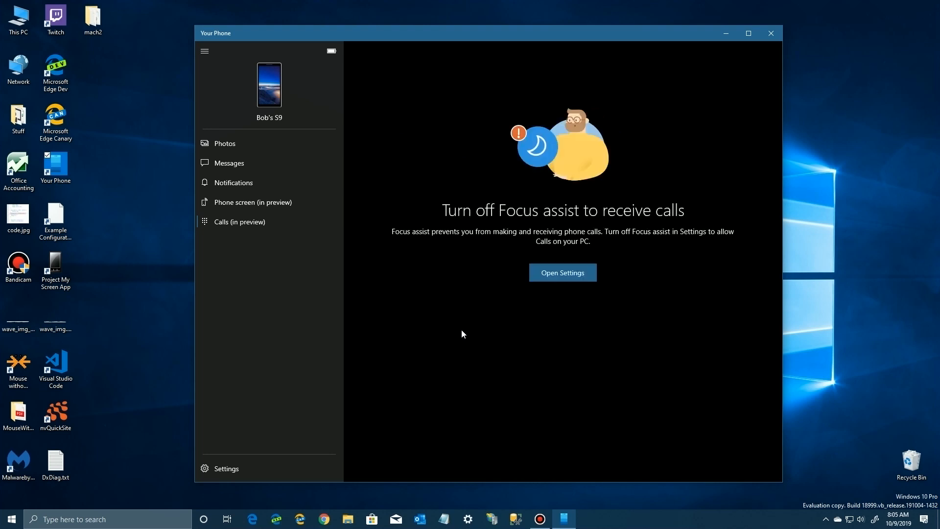
mouse_move(621, 224)
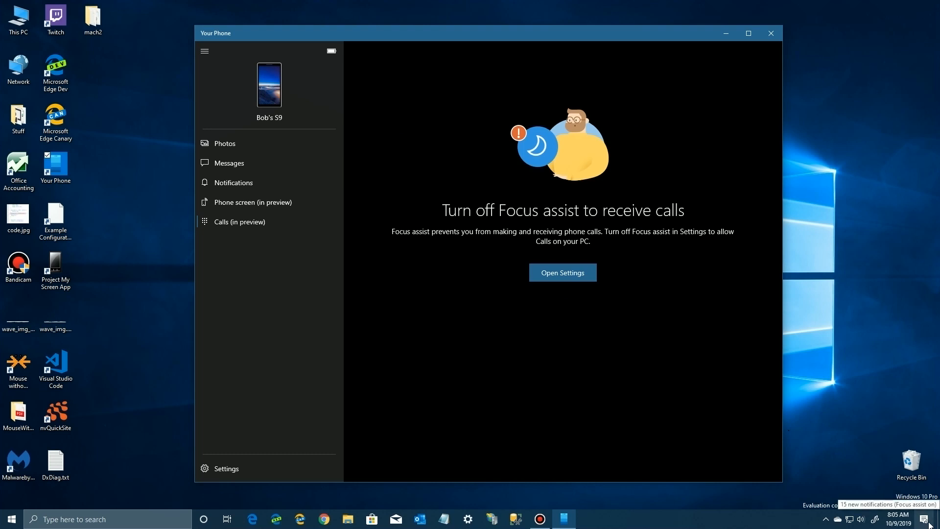
- Turn Focus assist off from the Action Center's Priority only quick action
click(926, 516)
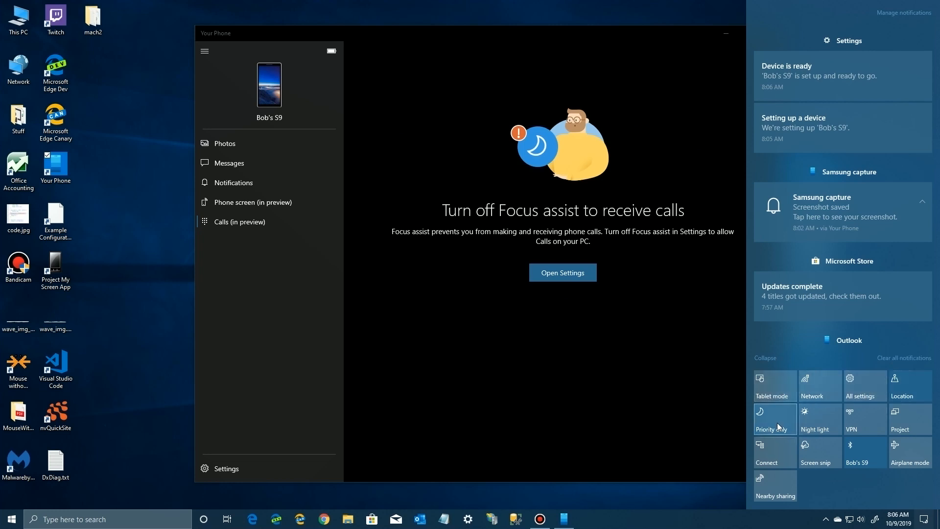
mouse_move(775, 424)
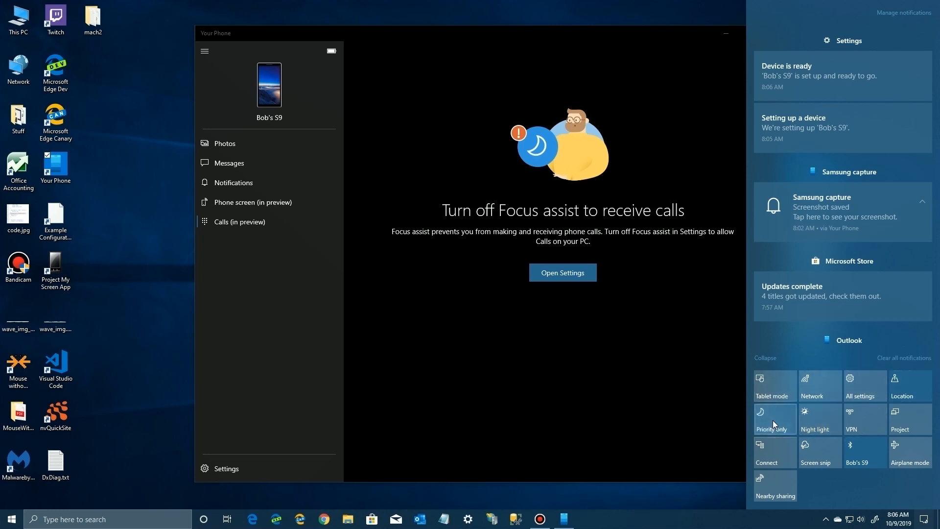
click(774, 419)
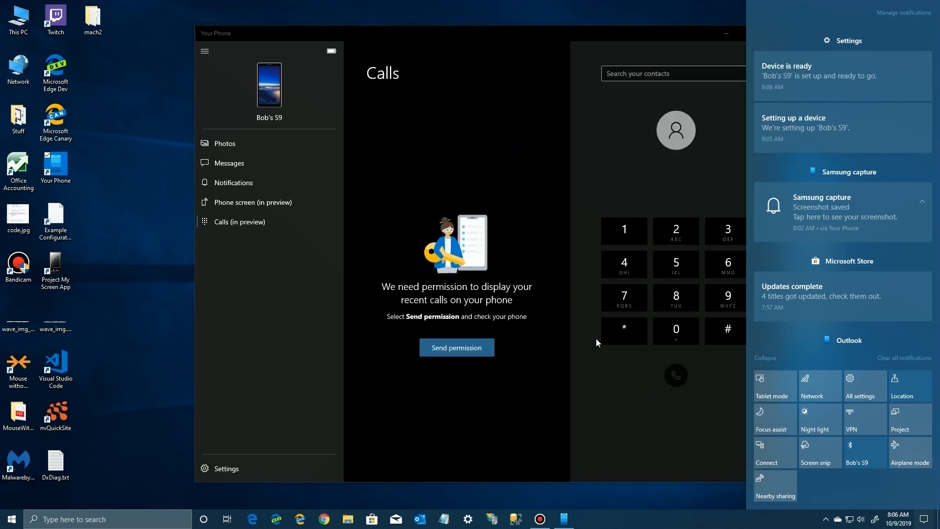
mouse_move(533, 414)
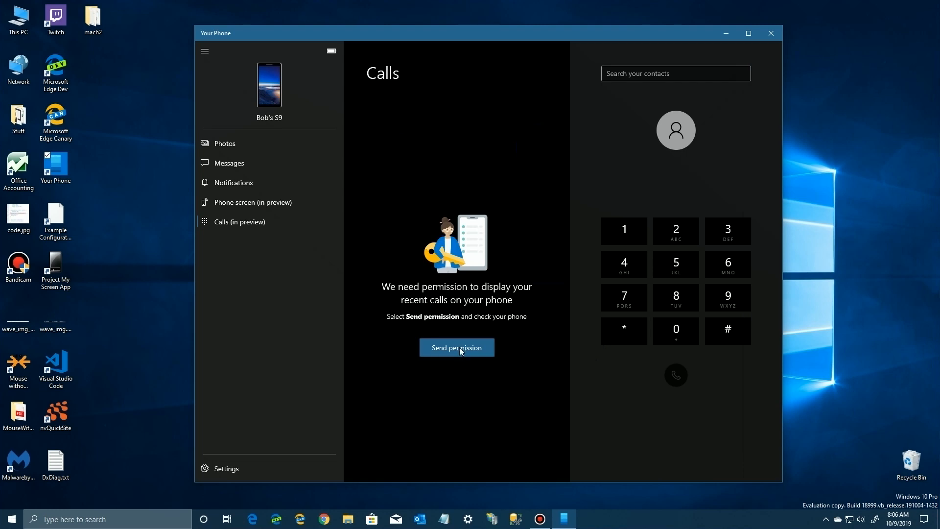
- Send permission so the phone's recent calls load beside the dialer
click(457, 347)
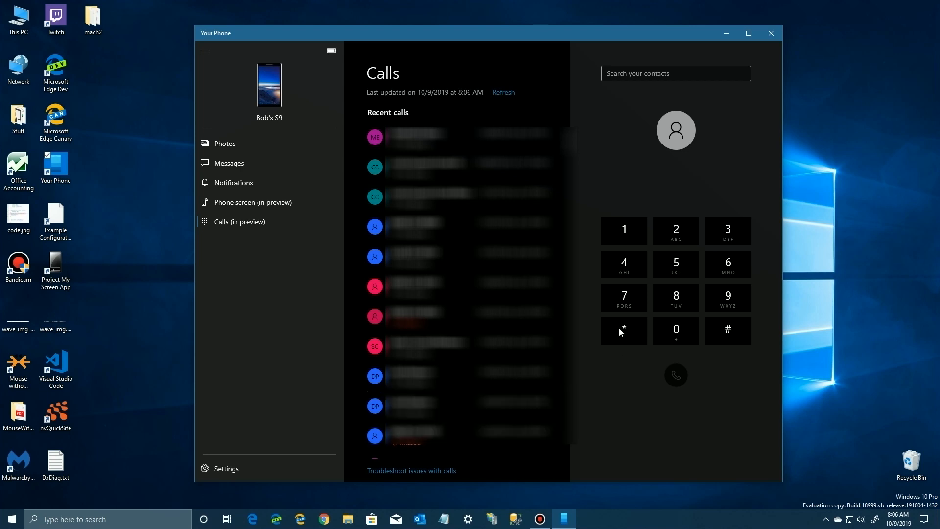
mouse_move(674, 166)
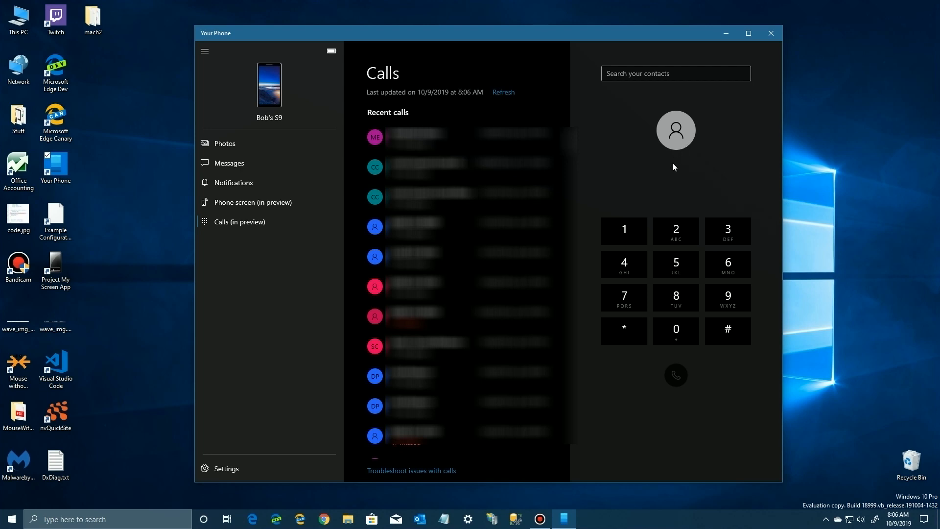
mouse_move(686, 318)
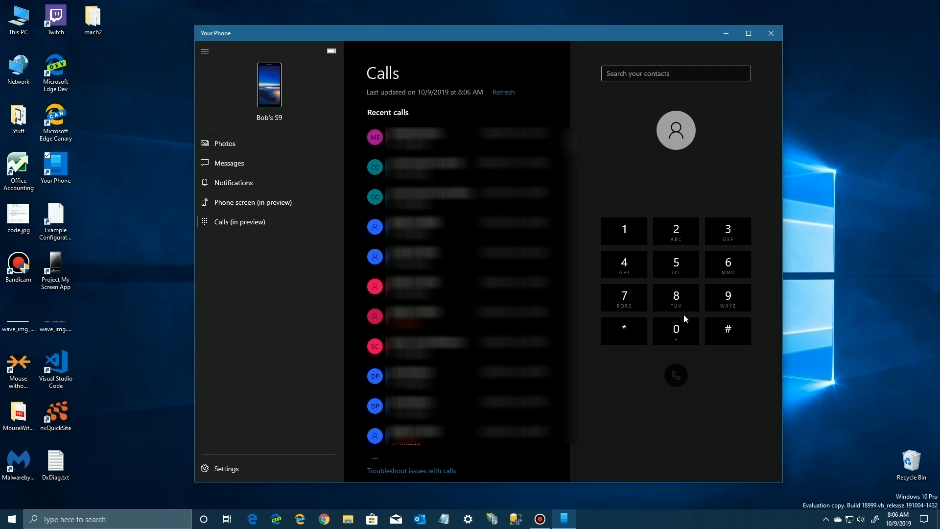
mouse_move(677, 306)
text(s)
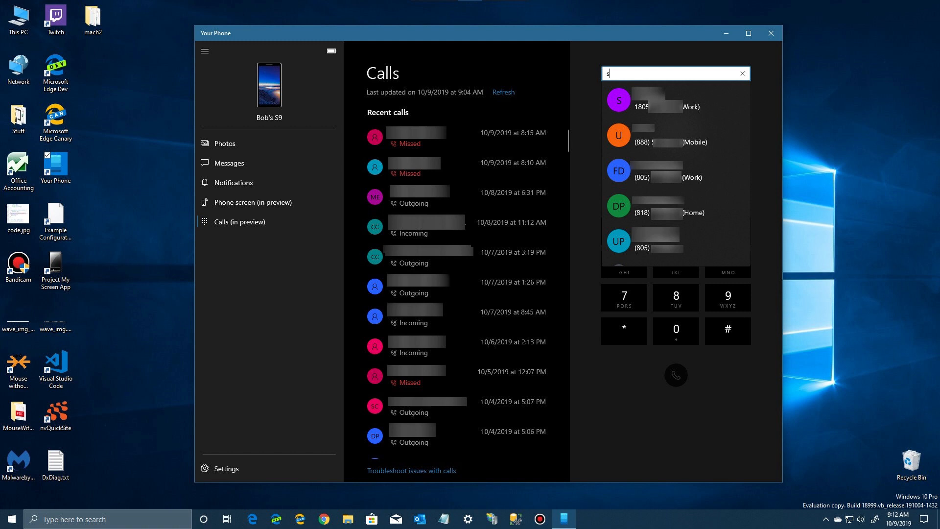
- Search contacts for 'hom' and load the matching contact into the dialer
text(hom)
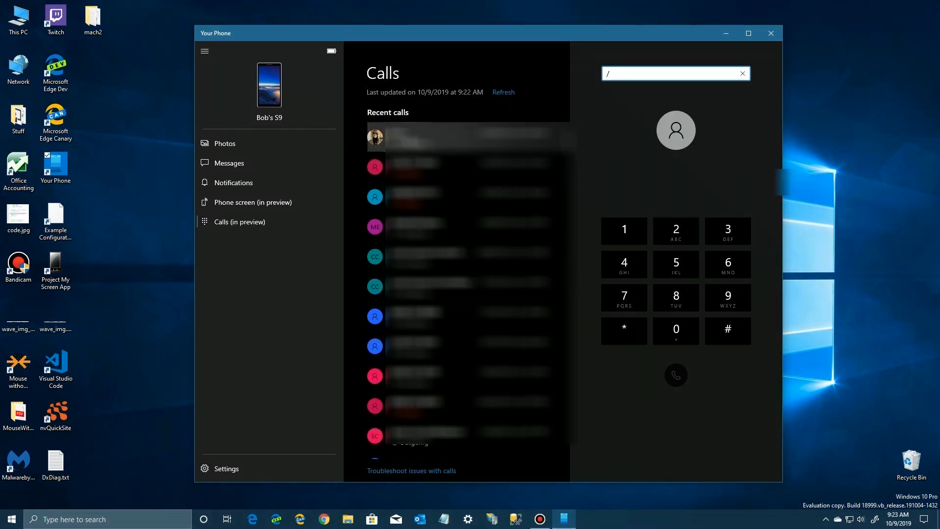
click(468, 137)
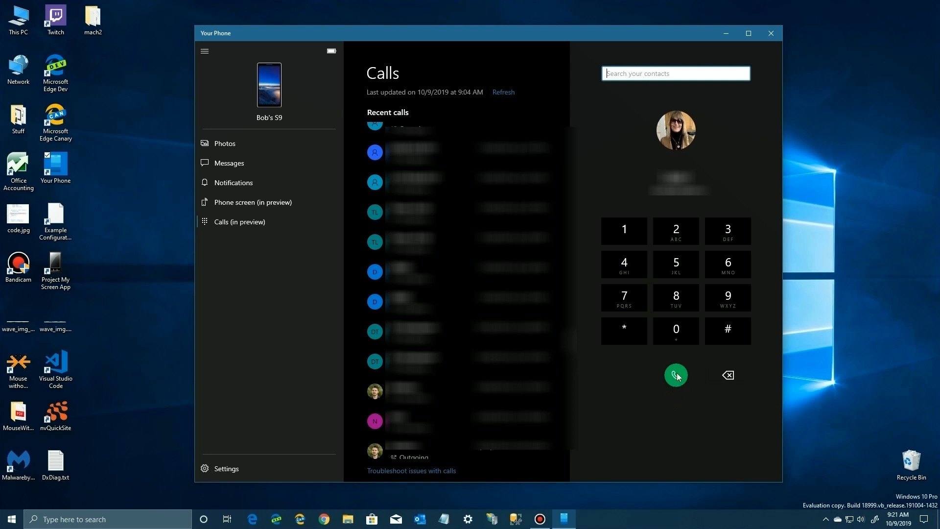
- Dial the chosen contact from the PC, then hang up the outgoing call
click(675, 375)
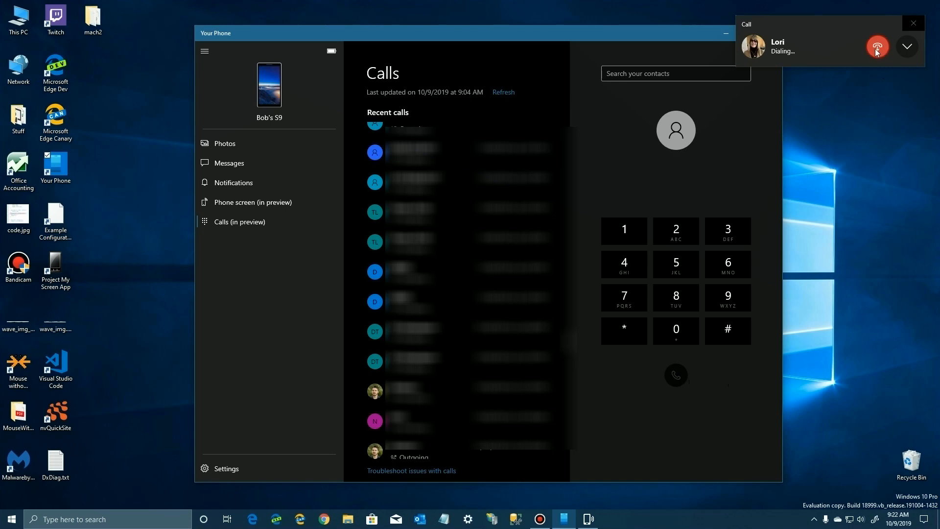
click(878, 46)
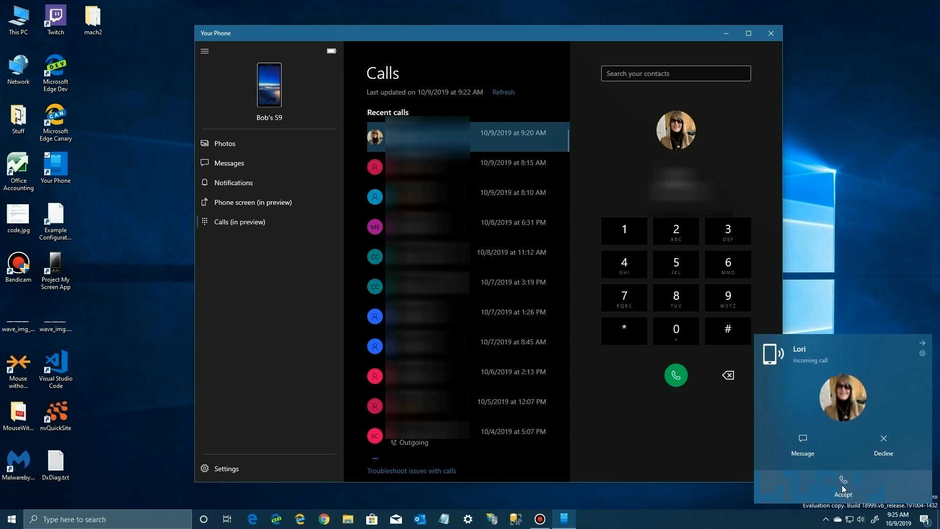
- Answer the contact's incoming call on the PC and end it after a few seconds
click(844, 479)
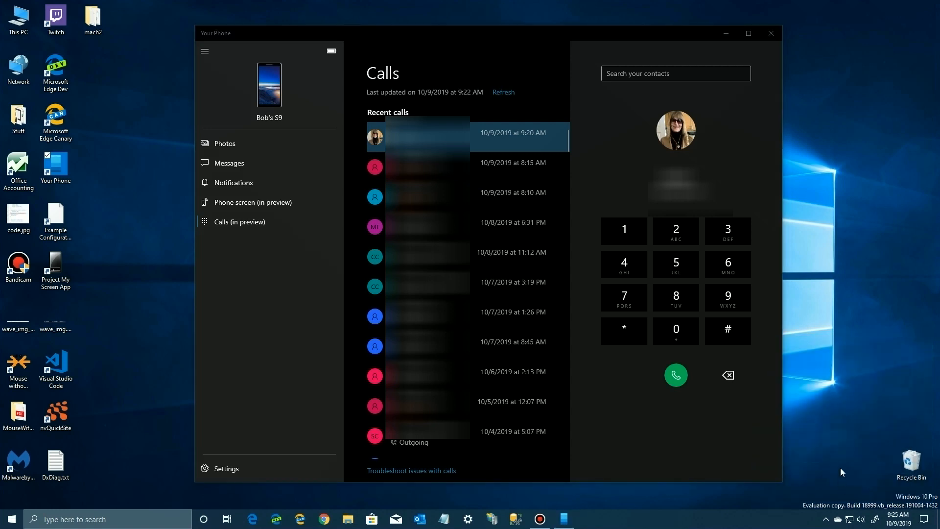
click(676, 375)
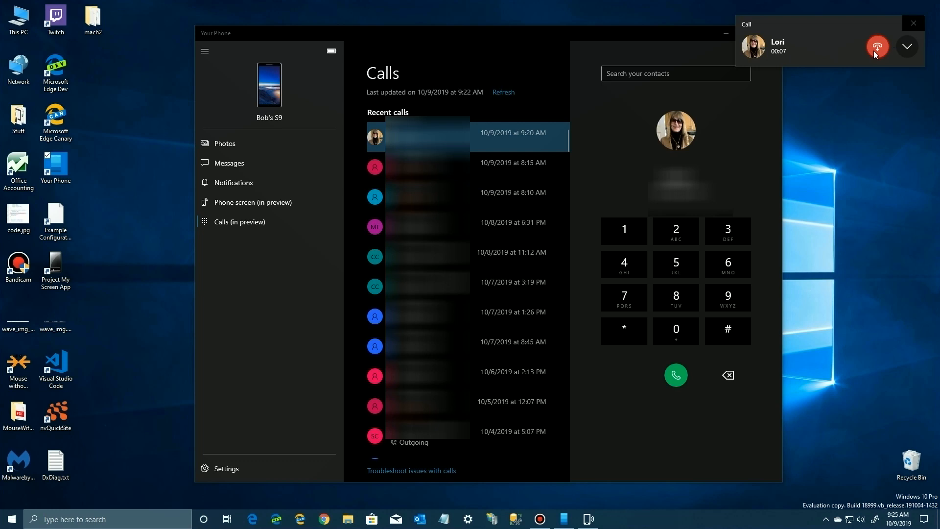
click(876, 46)
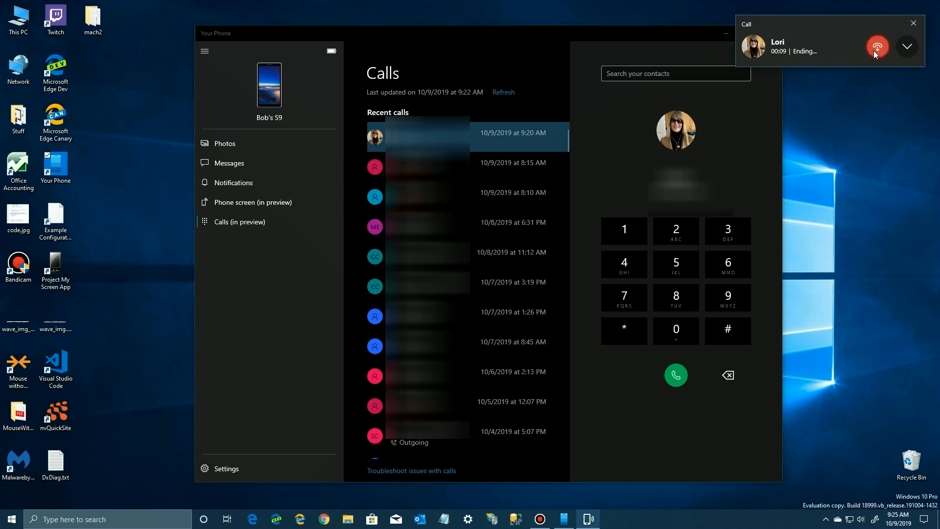
click(878, 46)
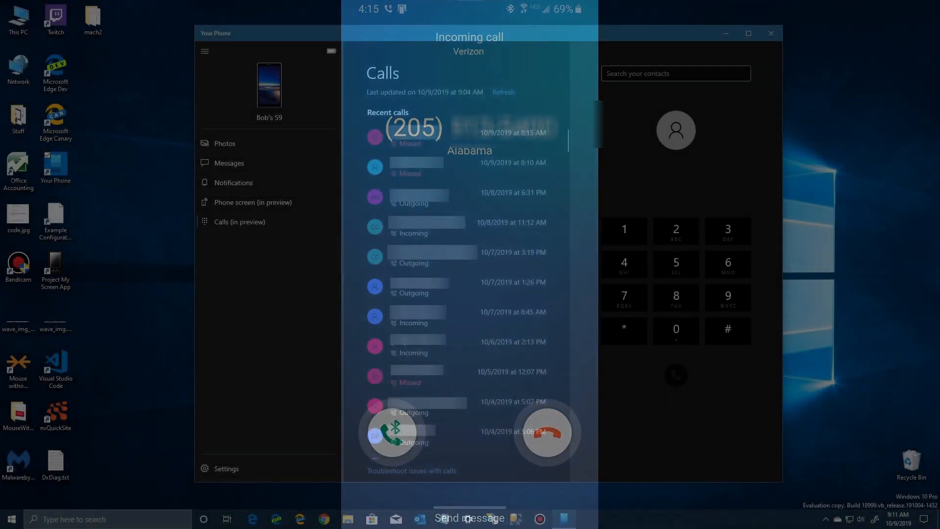
click(544, 433)
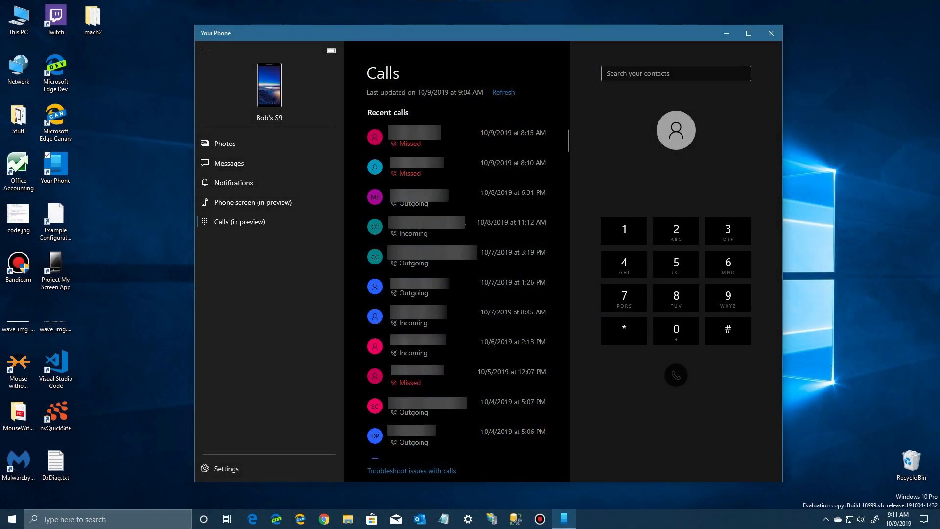